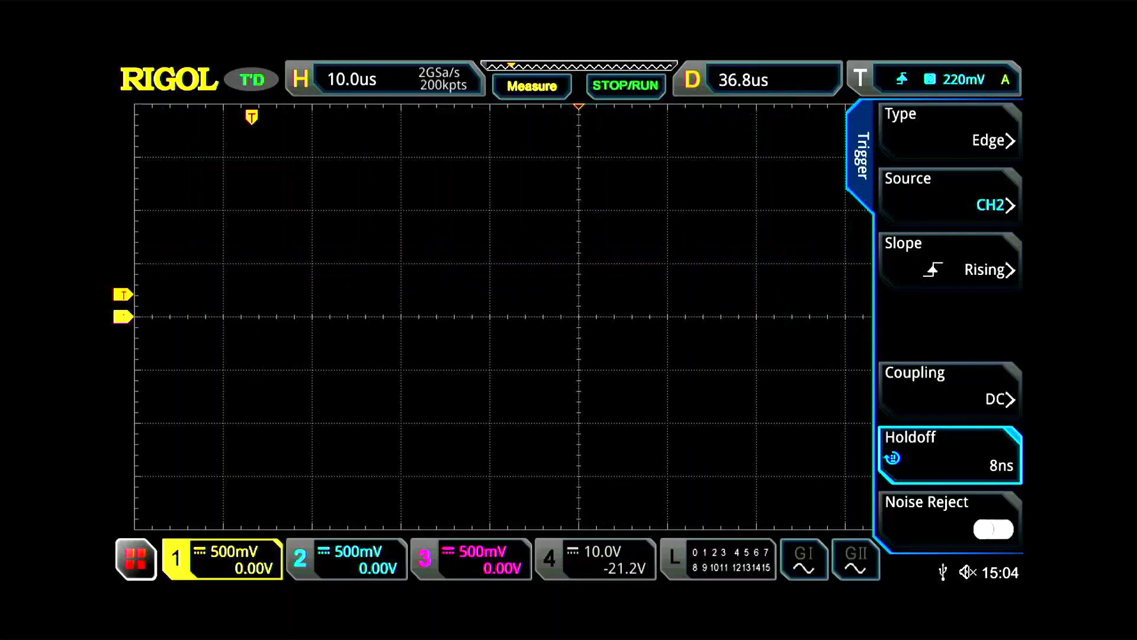
Step: Resume live acquisition on the scope after the frozen staircase capture
{"action": "left_click", "coordinate": [624, 84]}
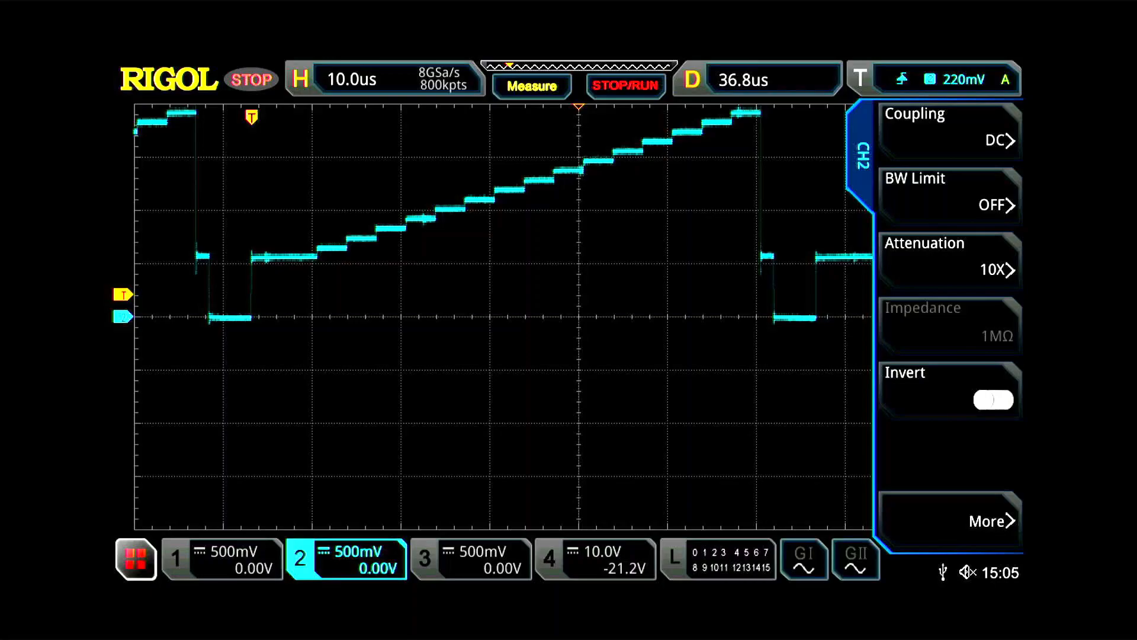
{"action": "left_click", "coordinate": [624, 80]}
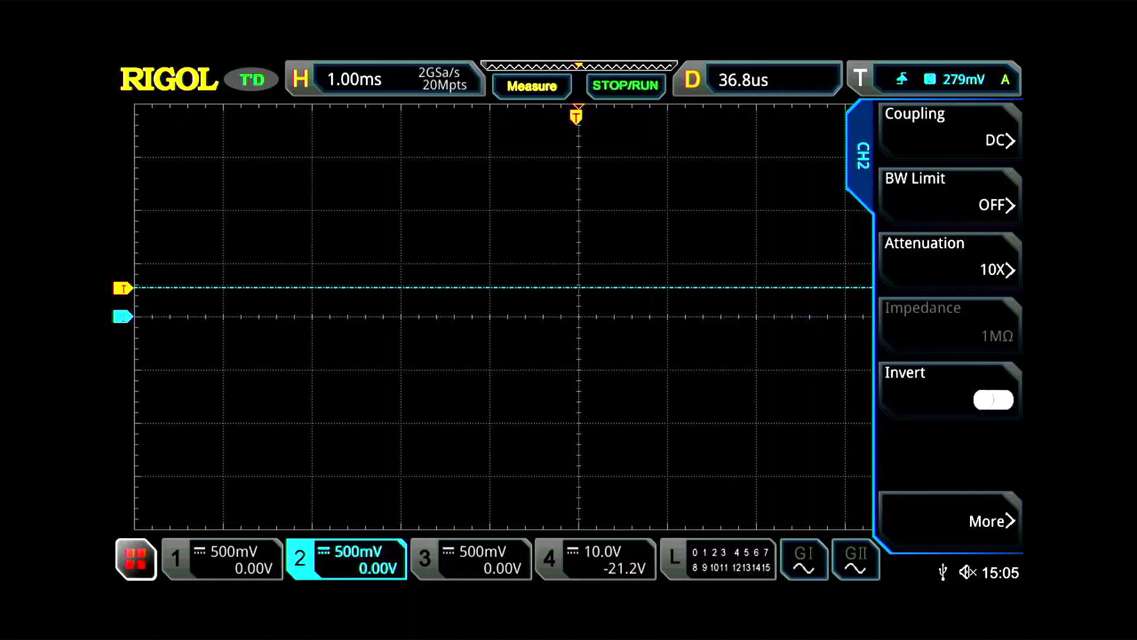
Step: Freeze the channel 2 staircase waveform at 10 µs per division
{"action": "left_click", "coordinate": [624, 80]}
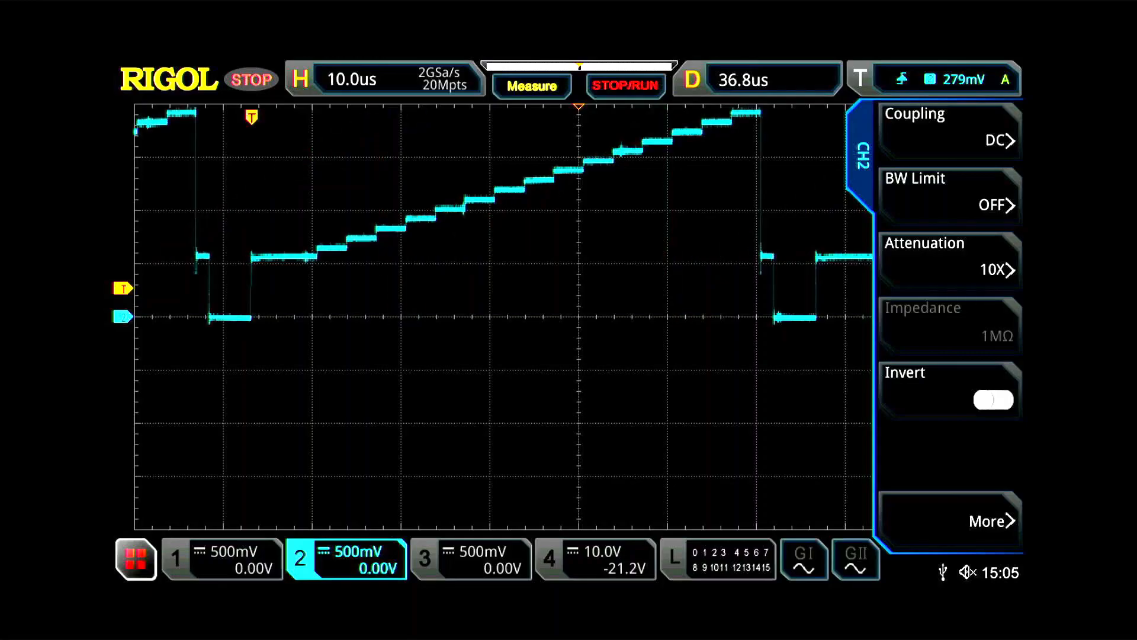
Step: Resume live acquisition and bring channels 1 and 3 back on screen
{"action": "left_click", "coordinate": [624, 80]}
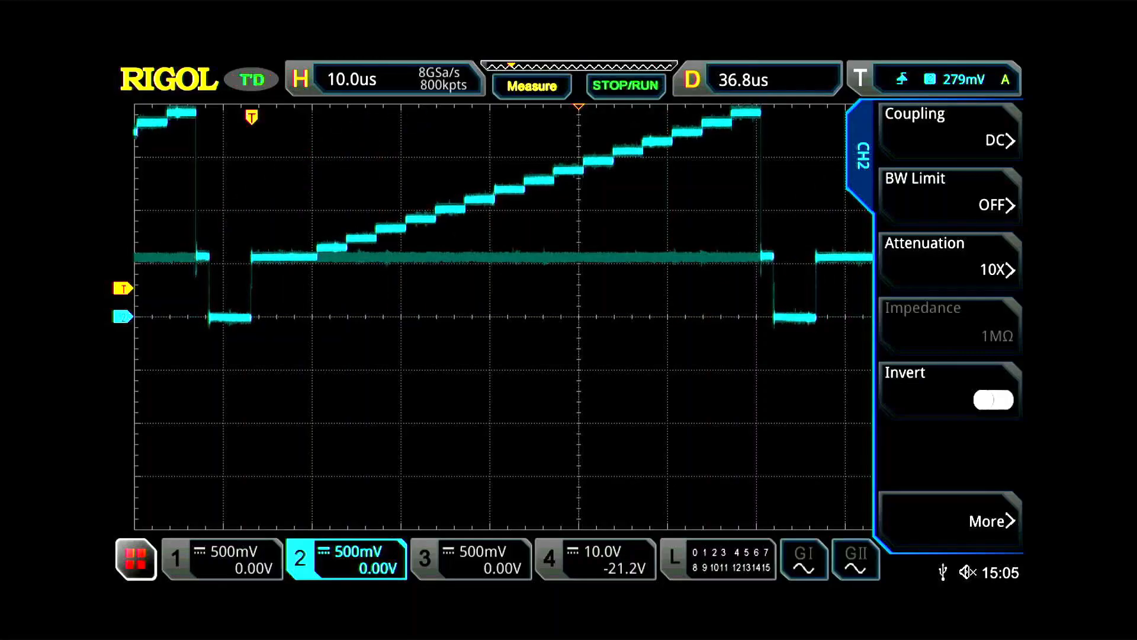
{"action": "left_click", "coordinate": [221, 558]}
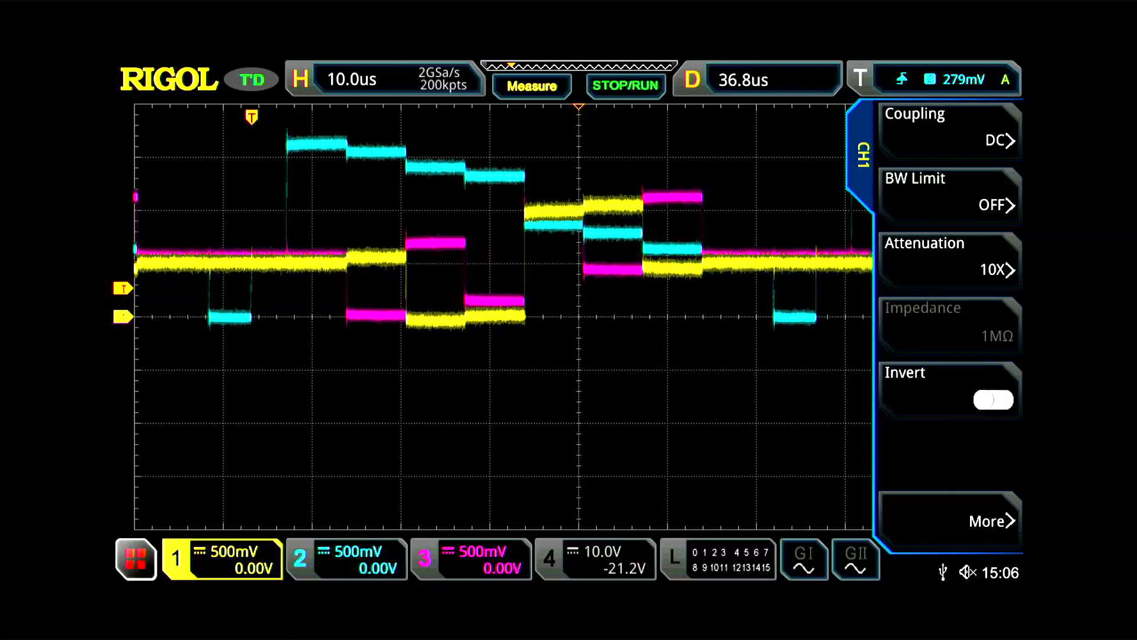
Step: Open the channel 2 menu, toggle channel 2 off, then back on
{"action": "left_click", "coordinate": [346, 558]}
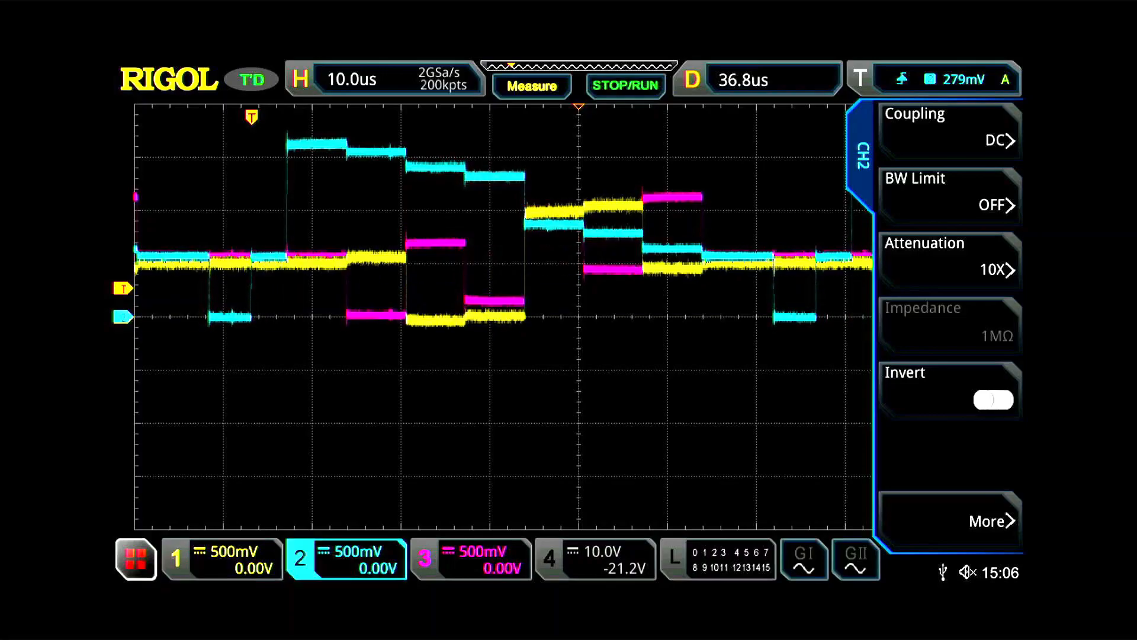
{"action": "left_click", "coordinate": [221, 559]}
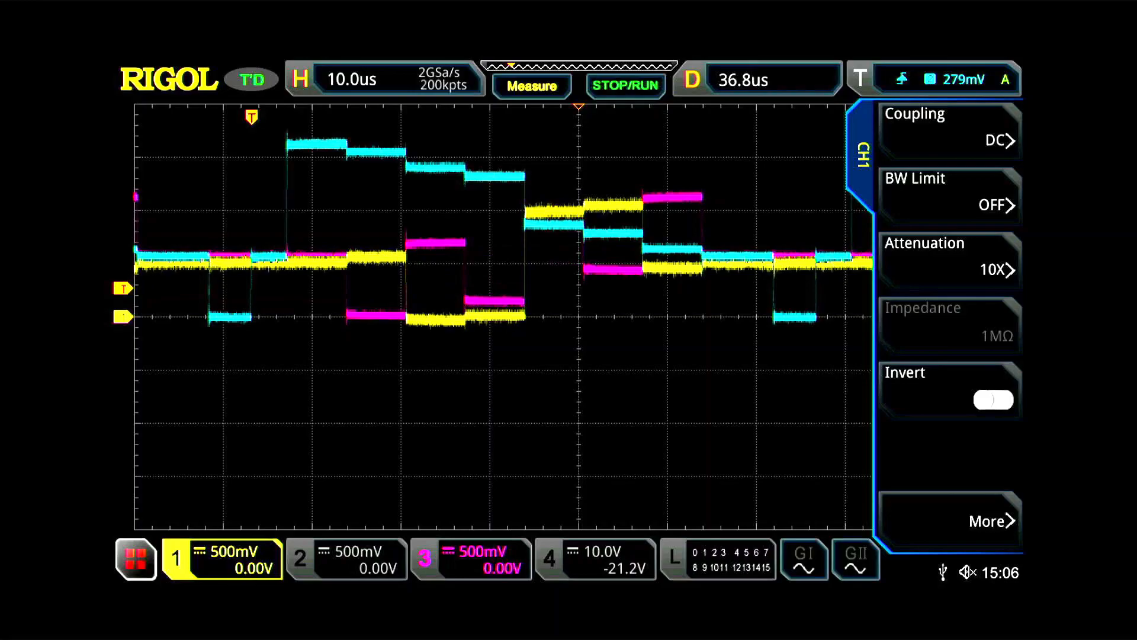
{"action": "left_click", "coordinate": [346, 558]}
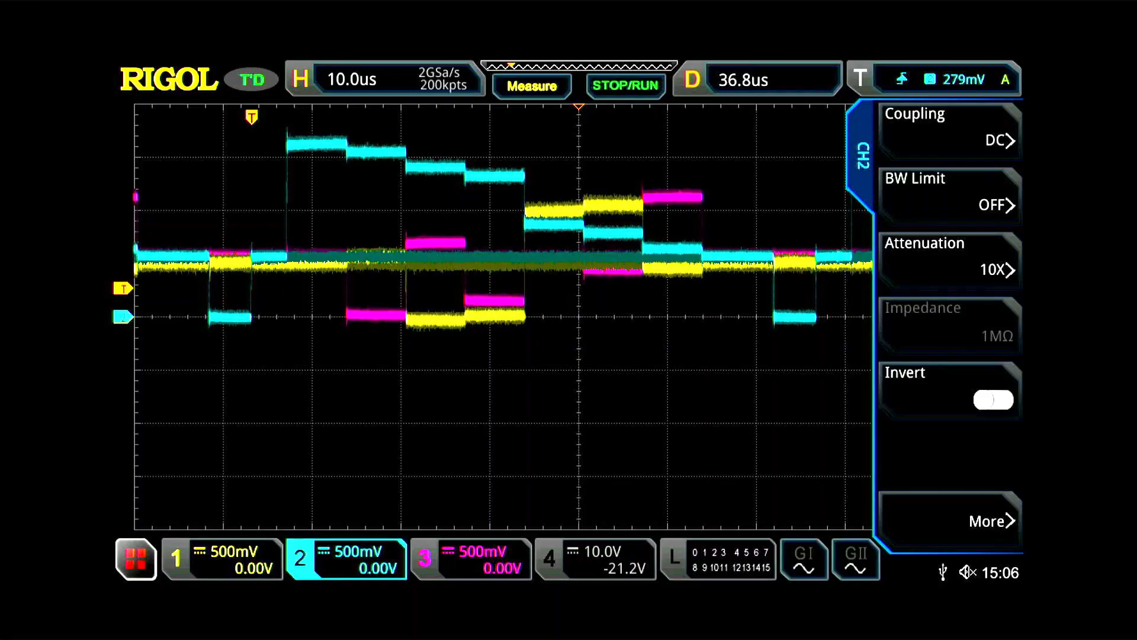